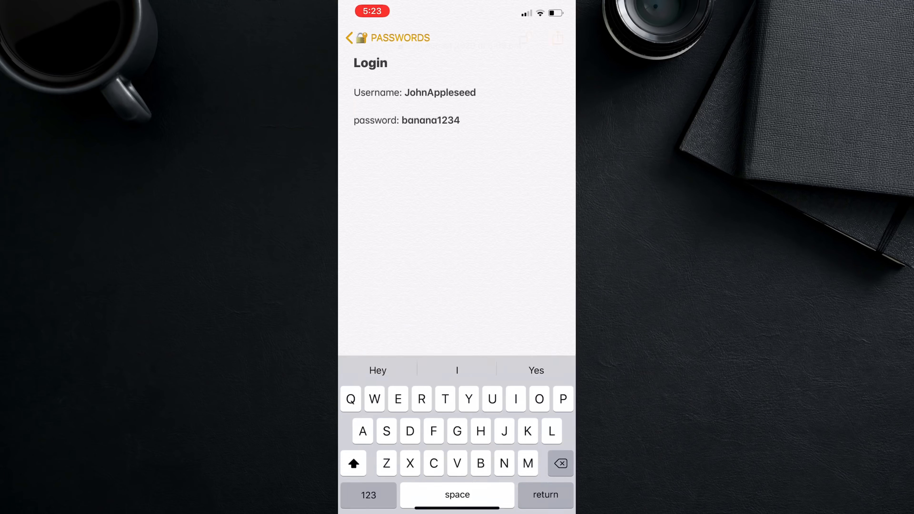
Step: Leave the Login note and use Lock Now so all 22 PASSWORDS notes are locked, then return to folders
{"action": "left_click", "coordinate": [524, 41]}
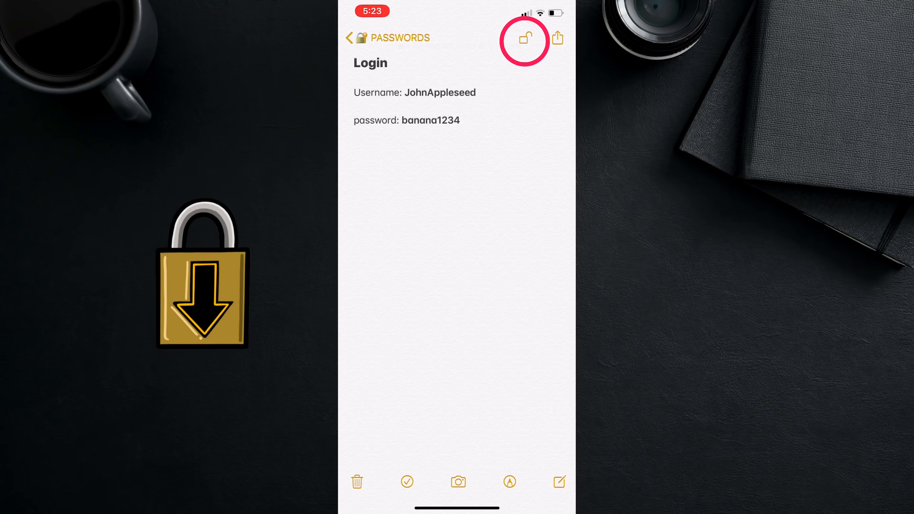
{"action": "left_click", "coordinate": [365, 37]}
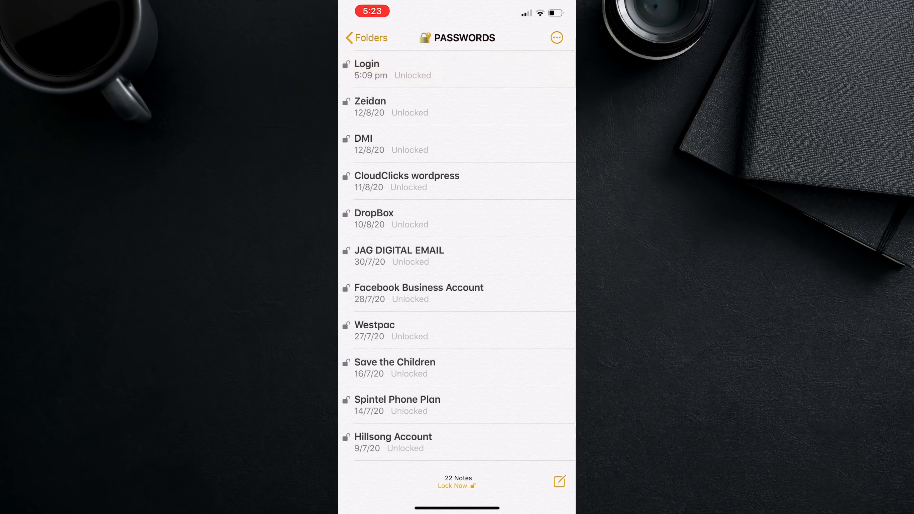
{"action": "left_click", "coordinate": [457, 485]}
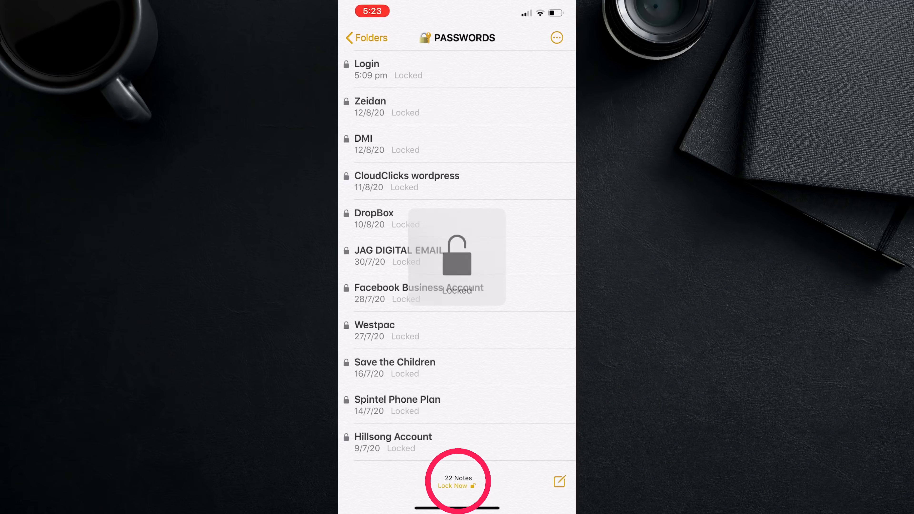
{"action": "left_click", "coordinate": [458, 485]}
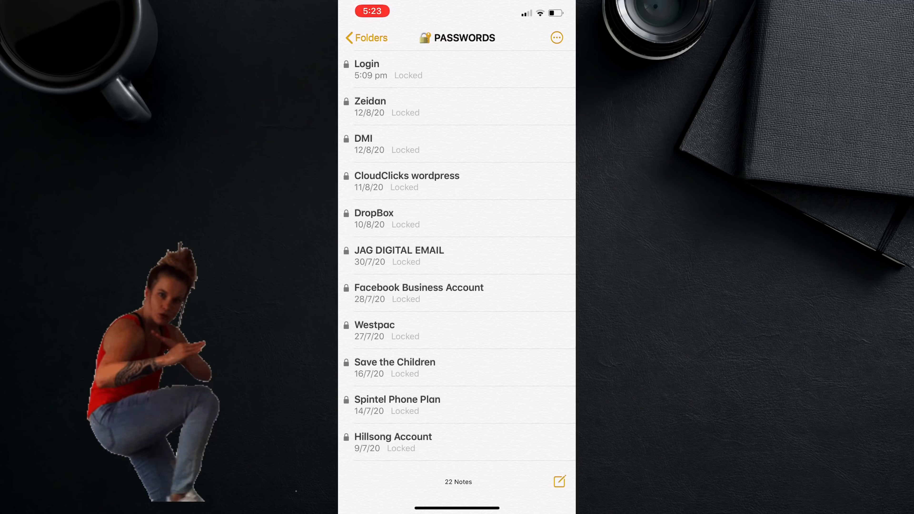
{"action": "left_click", "coordinate": [366, 37]}
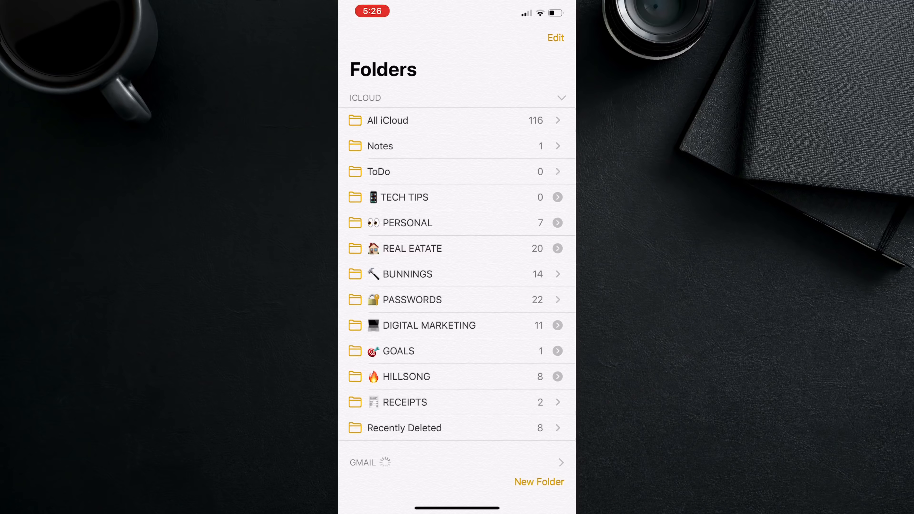
Step: Create a new folder named Today
{"action": "left_click", "coordinate": [538, 483]}
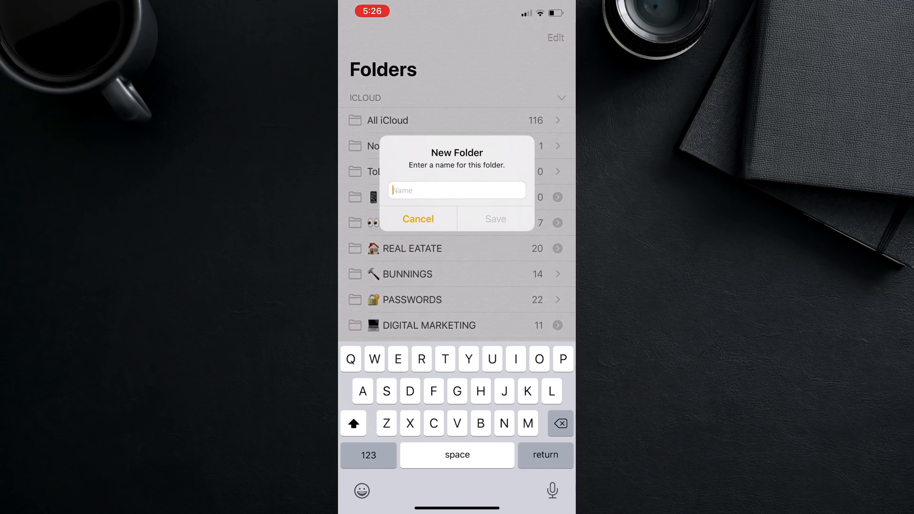
{"action": "type", "text": "Today"}
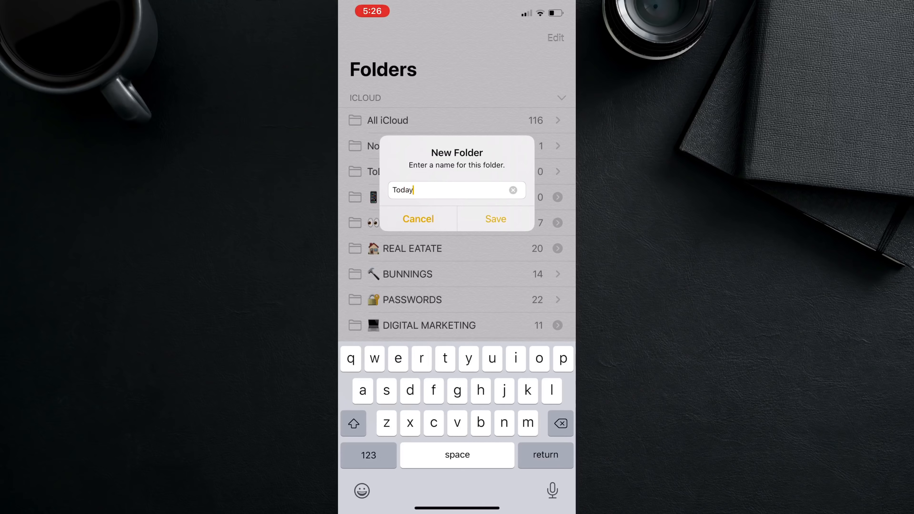
{"action": "left_click", "coordinate": [495, 219]}
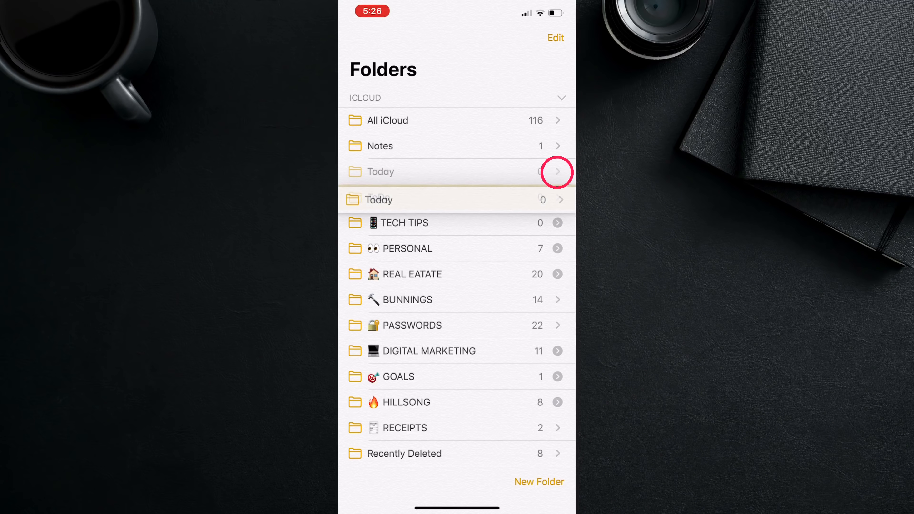
Step: Nest the Today folder inside ToDo and expand ToDo to show it
{"action": "left_click", "coordinate": [556, 171]}
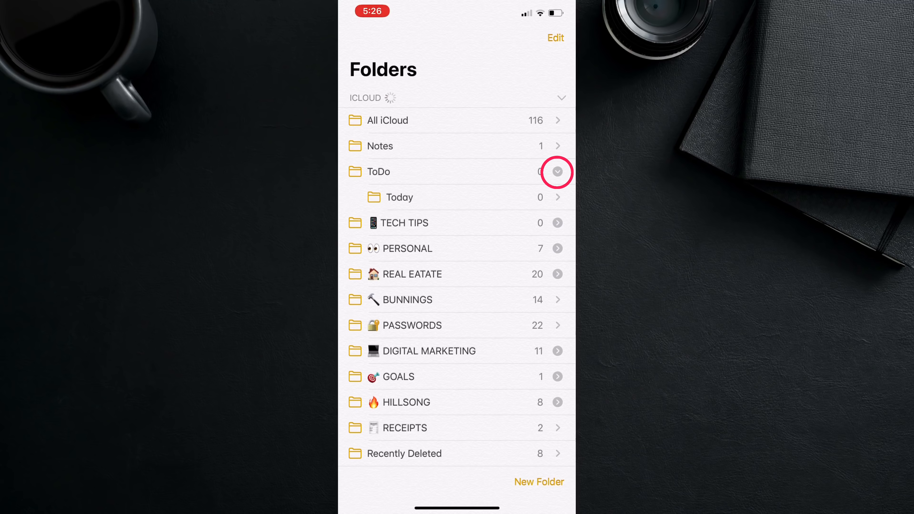
{"action": "left_click", "coordinate": [556, 171]}
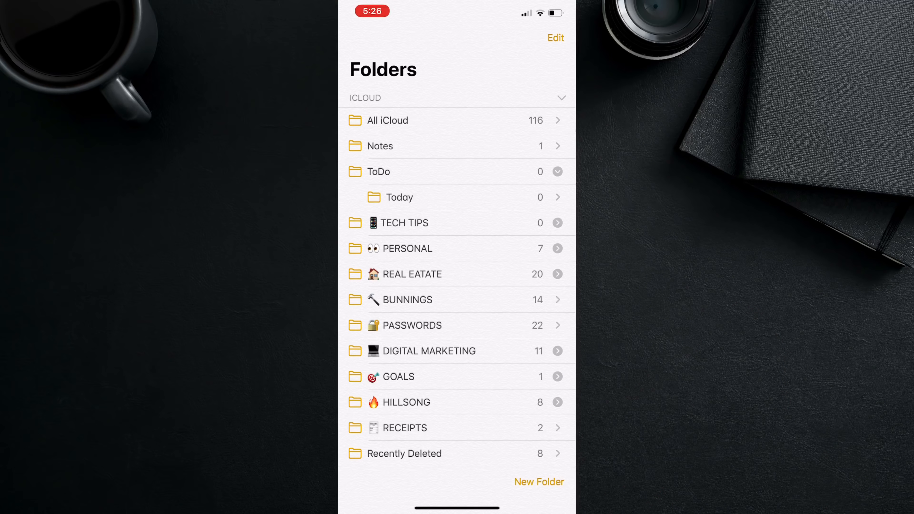
{"action": "left_click_drag", "start_coordinate": [496, 197], "coordinate": [379, 197]}
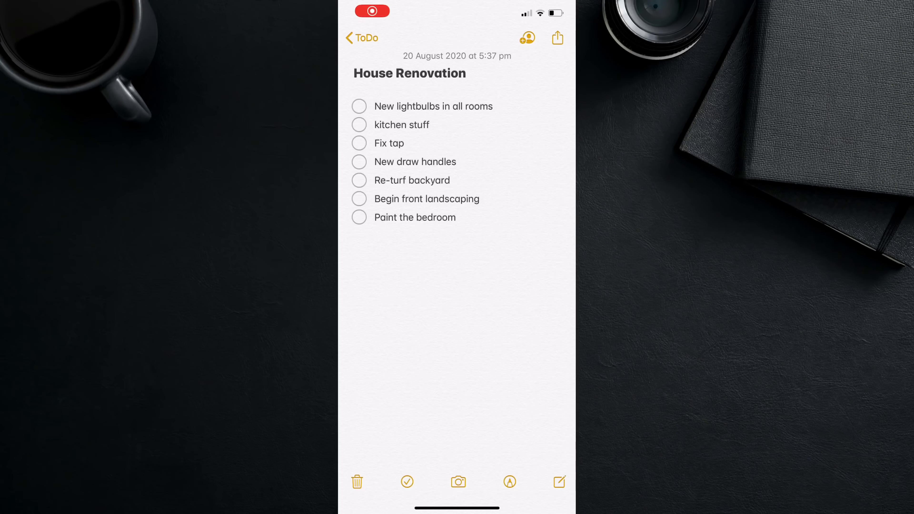
Step: Reorder the House Renovation checklist, indent Fix tap, and select the daily task lines in another note
{"action": "left_click", "coordinate": [407, 481]}
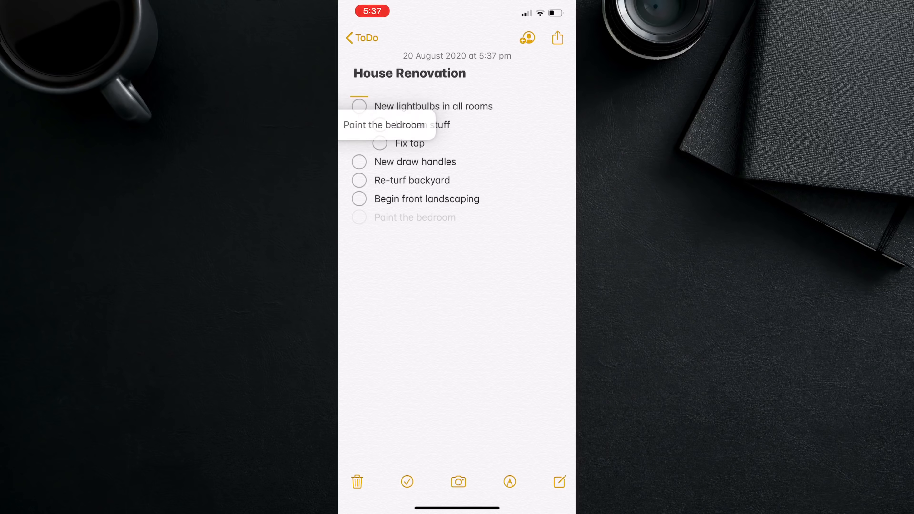
{"action": "scroll", "scroll_direction": "down", "scroll_amount": 3}
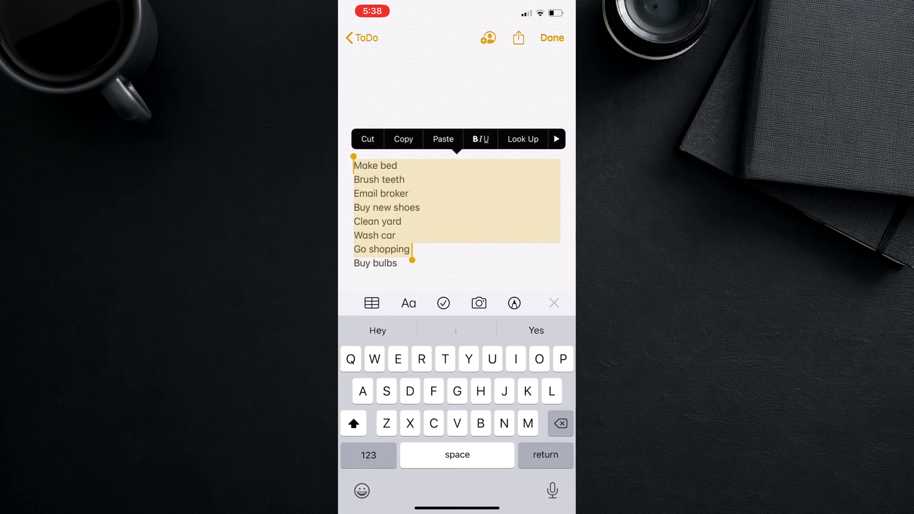
{"action": "left_click", "coordinate": [443, 303]}
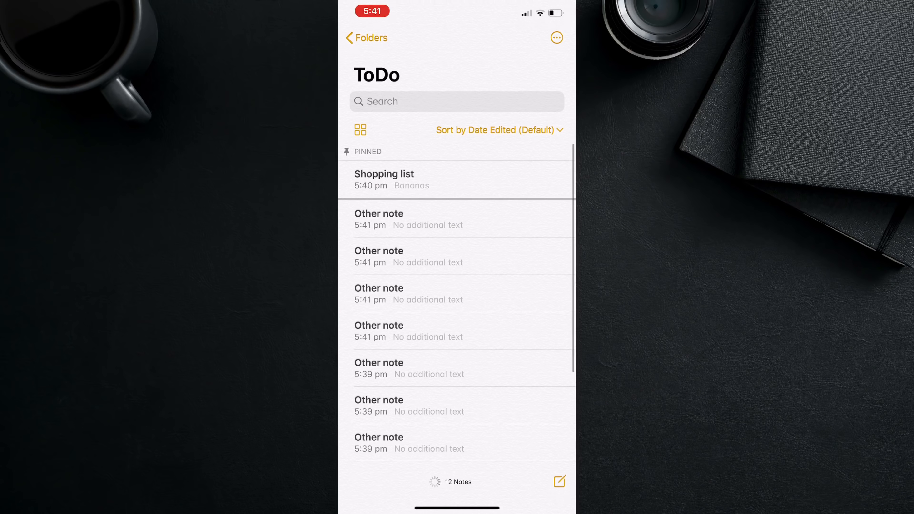
Step: View the pinned Shopping list note in ToDo and go back to the folder list
{"action": "scroll", "scroll_direction": "down", "scroll_amount": 3}
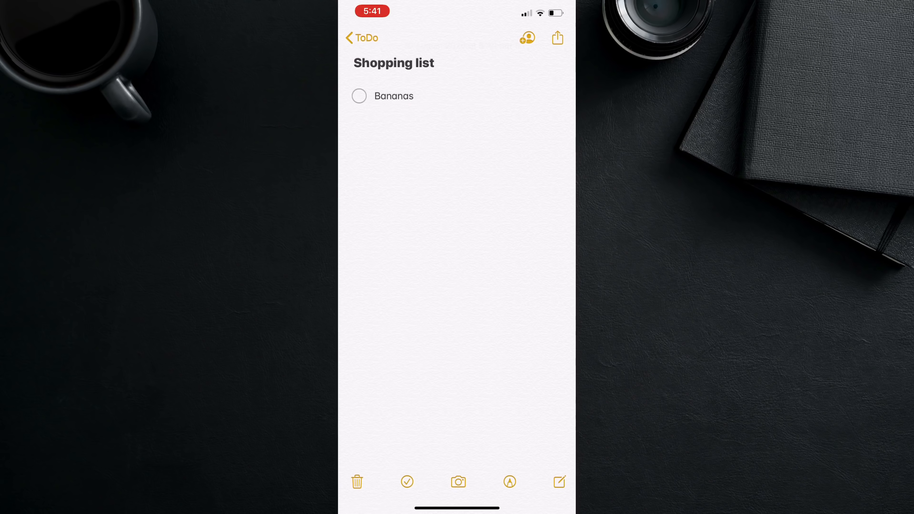
{"action": "left_click", "coordinate": [361, 37]}
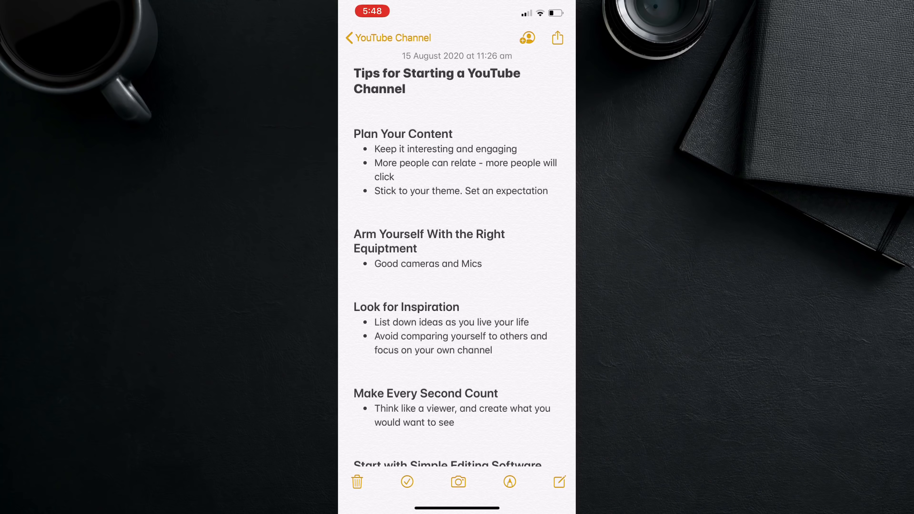
Step: Share the YouTube channel tips note via AirDrop to the nearby iPhone
{"action": "left_click", "coordinate": [557, 37]}
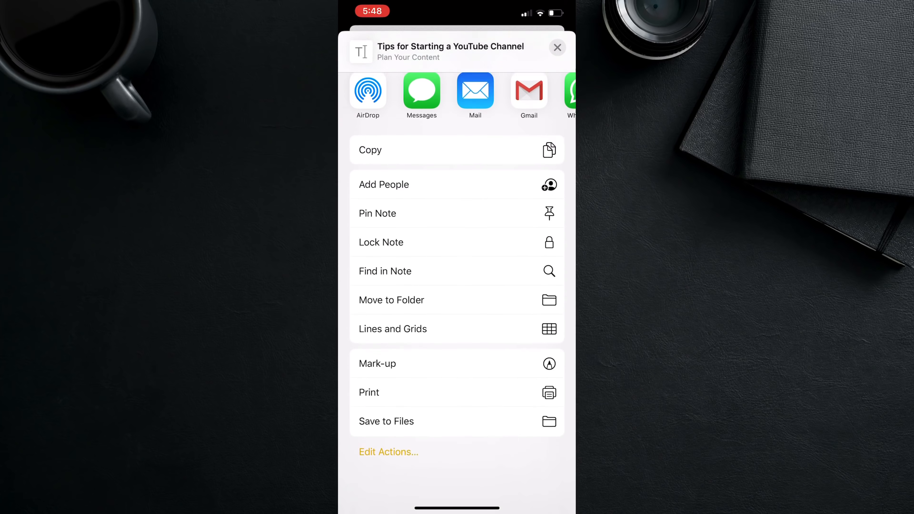
{"action": "scroll", "scroll_direction": "down", "scroll_amount": 3}
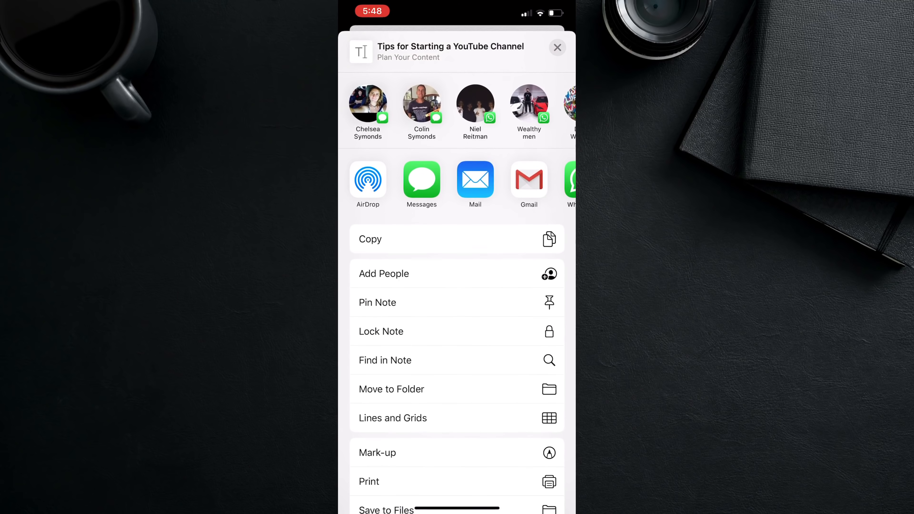
{"action": "left_click", "coordinate": [368, 181]}
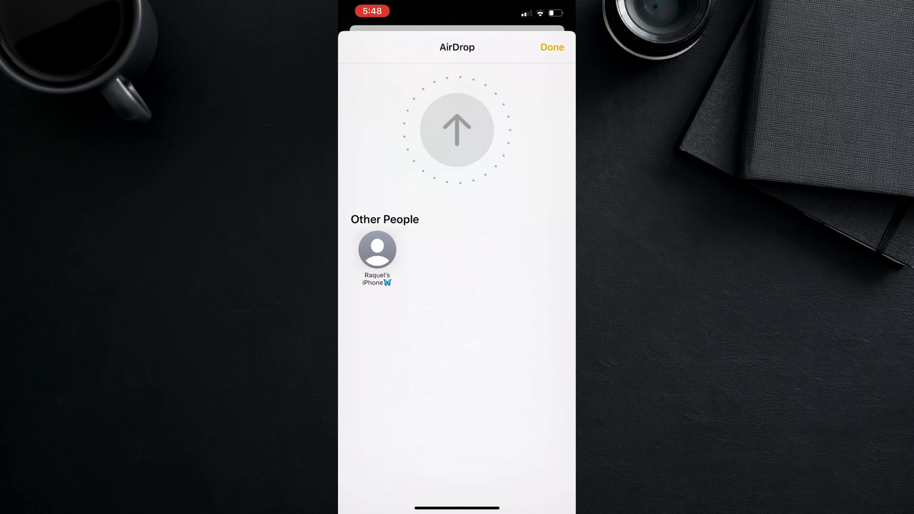
{"action": "left_click", "coordinate": [377, 250]}
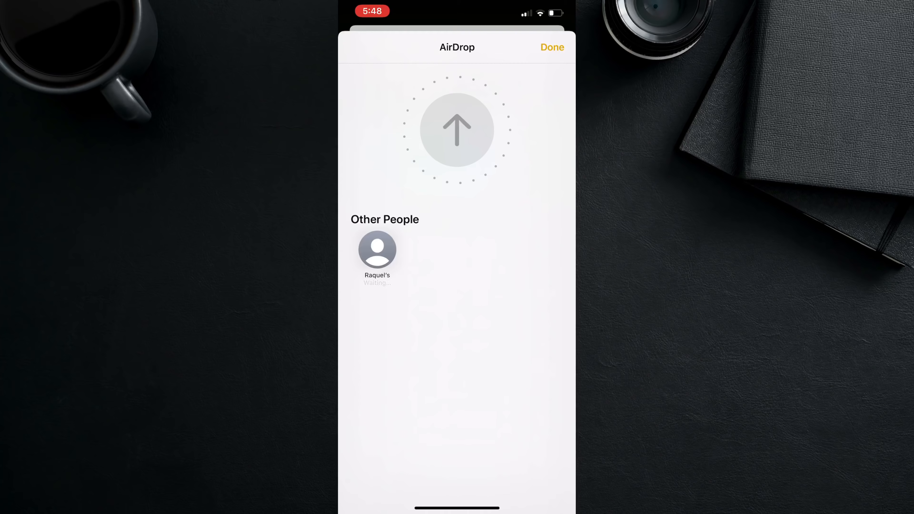
{"action": "left_click", "coordinate": [551, 47]}
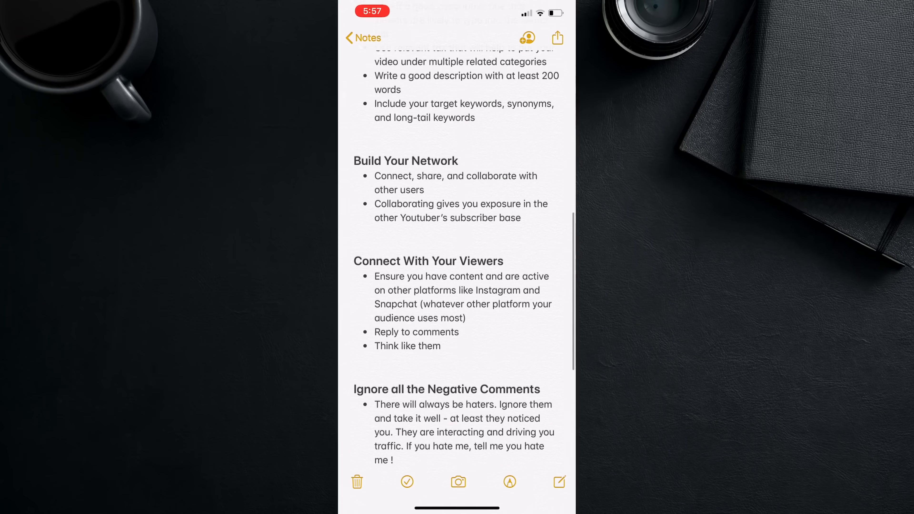
Step: Invite Benson via Messages with 'Can make changes' and the message 'Can you check this?'
{"action": "scroll", "scroll_direction": "up", "scroll_amount": 3}
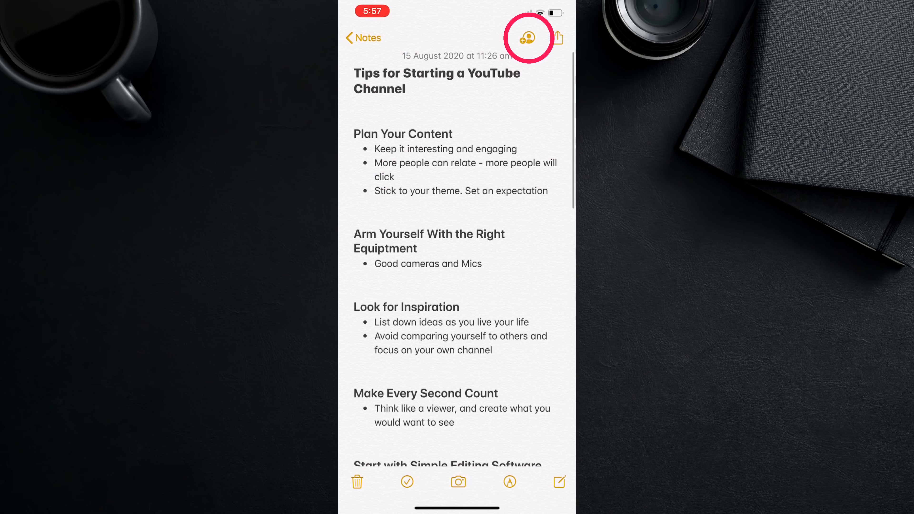
{"action": "left_click", "coordinate": [527, 37]}
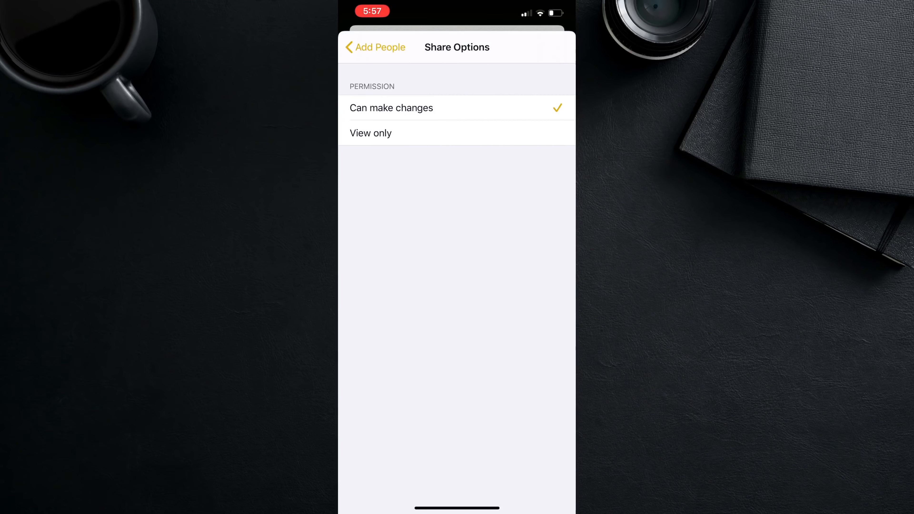
{"action": "left_click", "coordinate": [376, 47]}
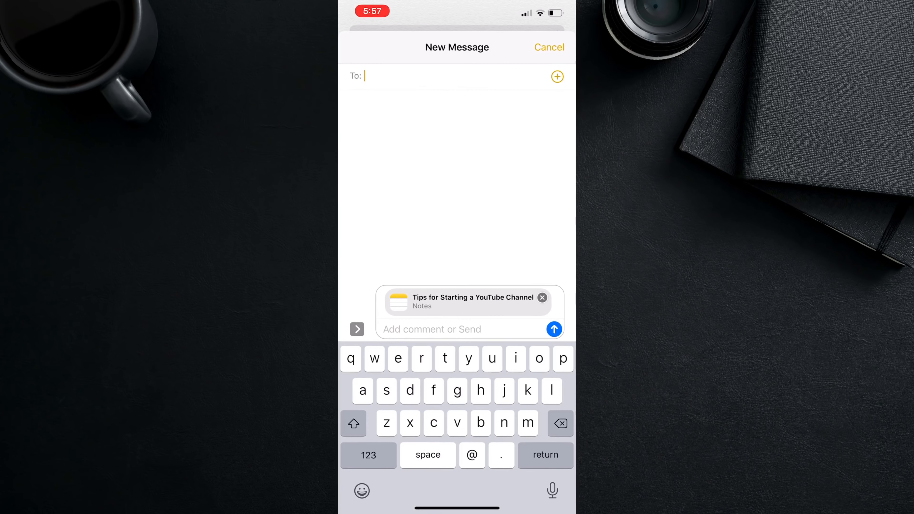
{"action": "type", "text": "Benson"}
{"action": "left_click", "coordinate": [461, 329]}
{"action": "type", "text": "Can you check thi"}
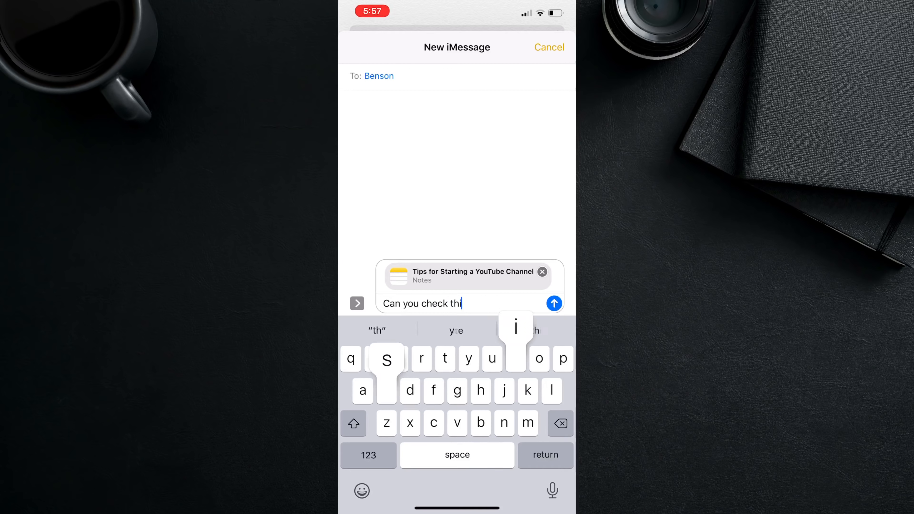
{"action": "type", "text": "s?"}
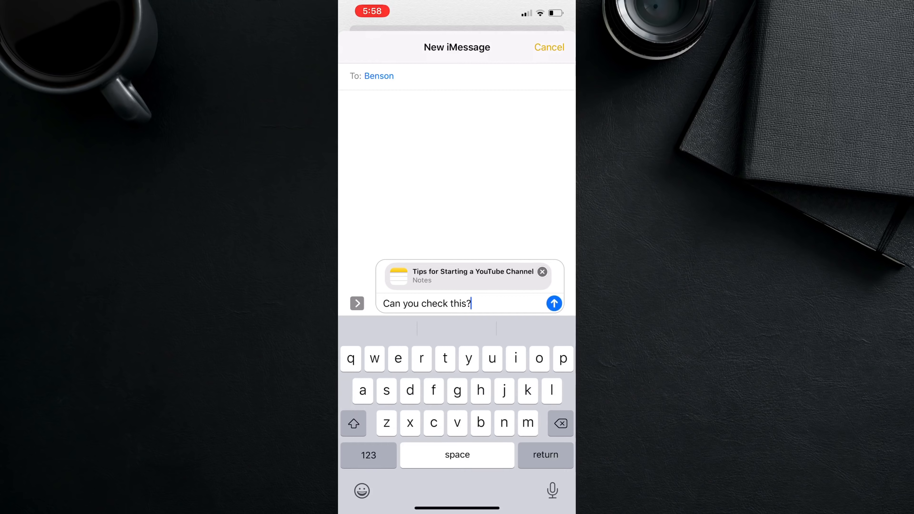
{"action": "left_click", "coordinate": [467, 275]}
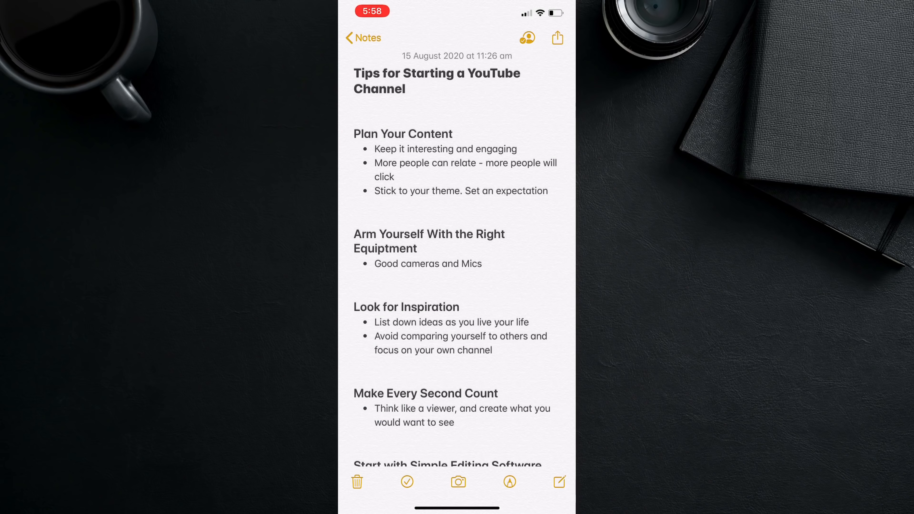
Step: Return to the notes list and start a new blank note
{"action": "left_click", "coordinate": [362, 37]}
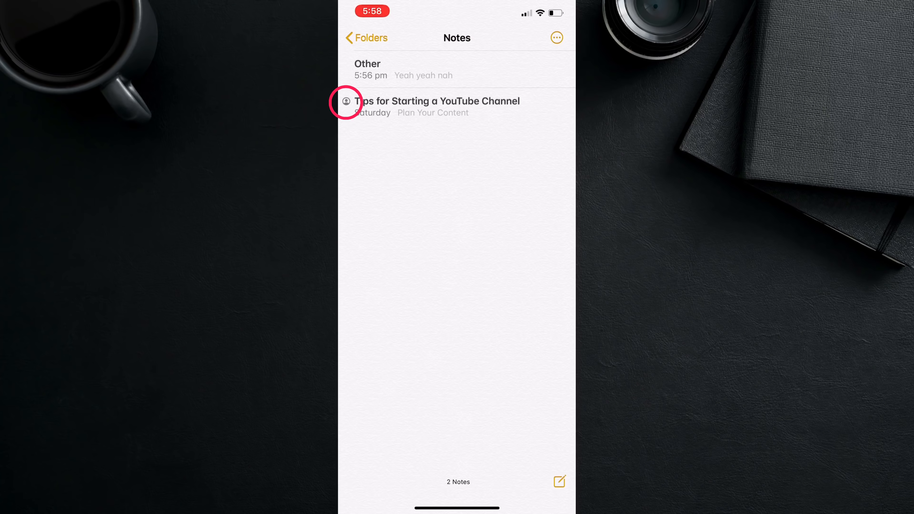
{"action": "left_click", "coordinate": [437, 100]}
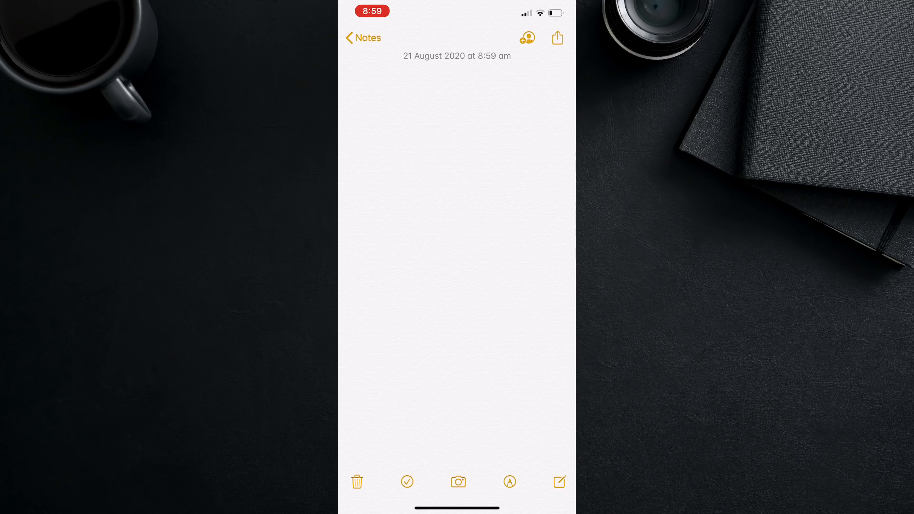
Step: Scan a paper page into the new note with Scan Documents and name the scan Test
{"action": "left_click", "coordinate": [458, 481]}
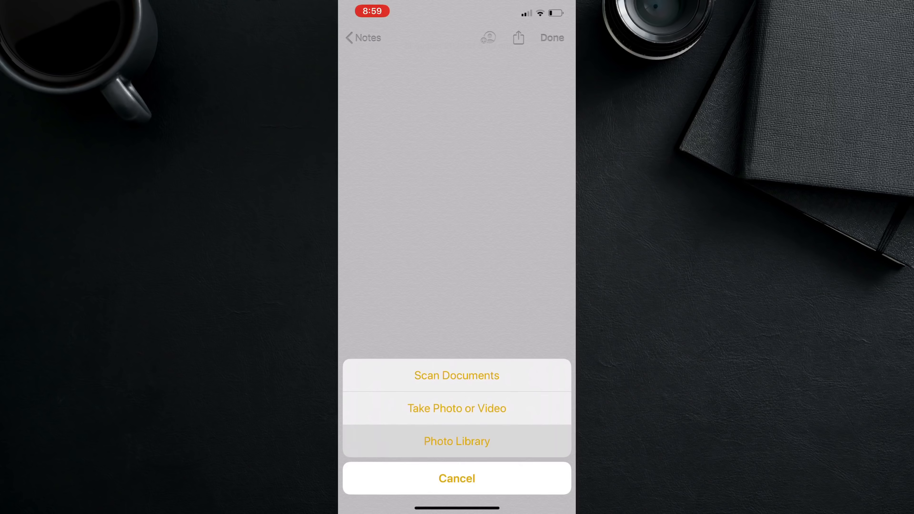
{"action": "left_click", "coordinate": [457, 376]}
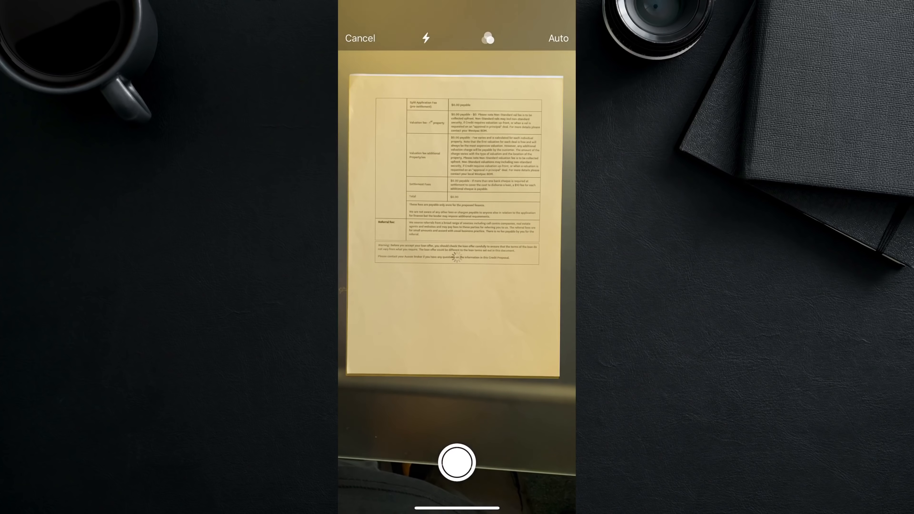
{"action": "left_click", "coordinate": [457, 462]}
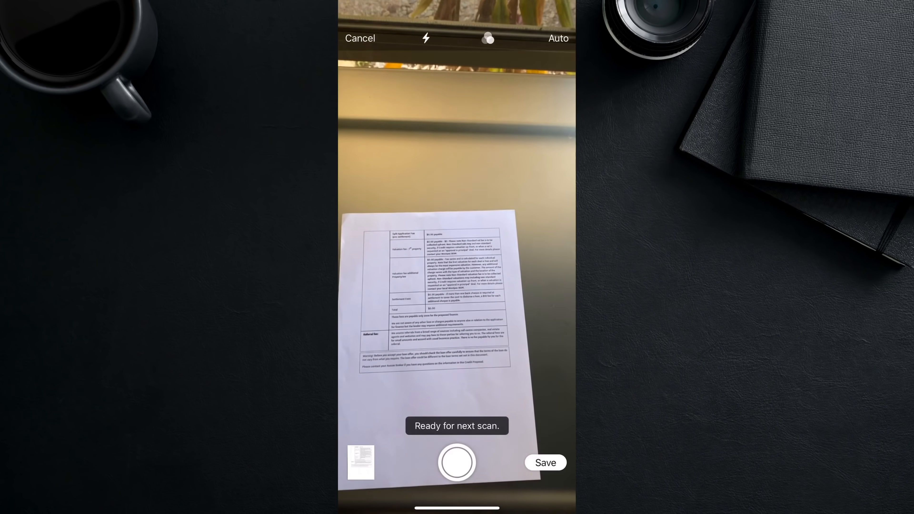
{"action": "left_click", "coordinate": [545, 462]}
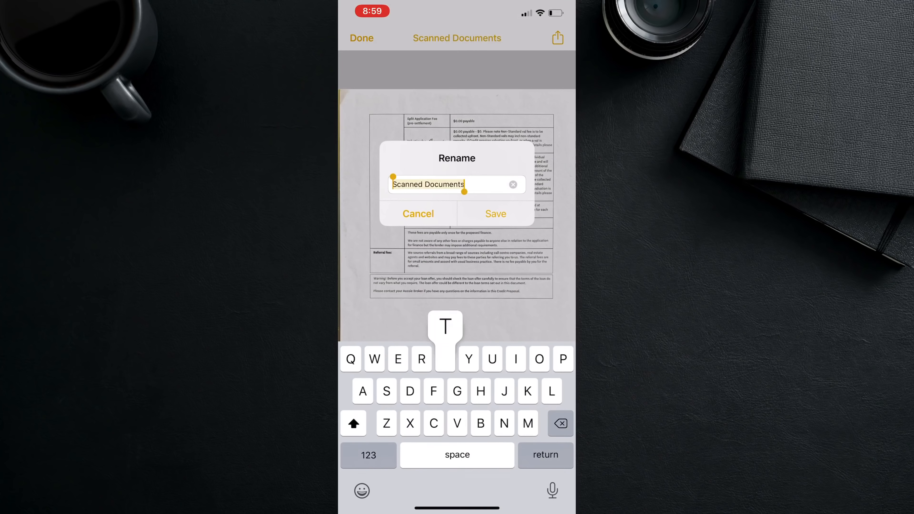
{"action": "left_click", "coordinate": [495, 214]}
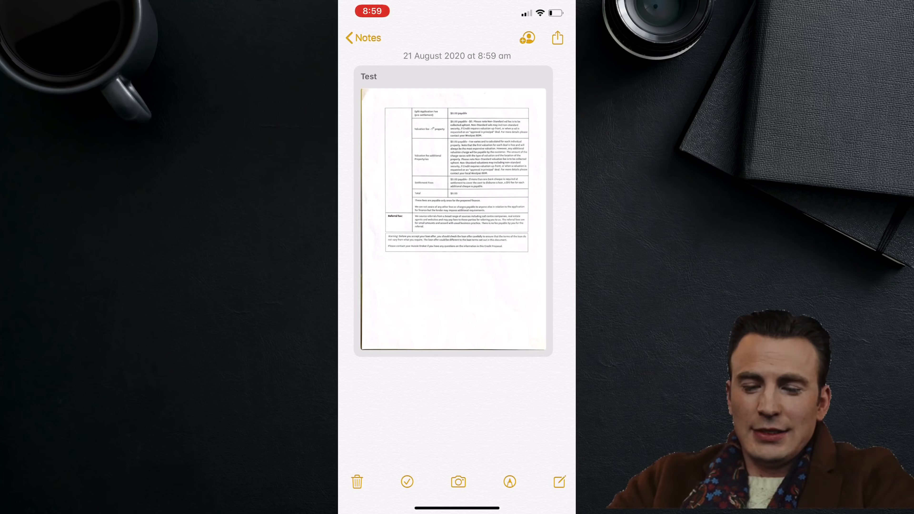
{"action": "scroll", "scroll_direction": "up", "scroll_amount": 3}
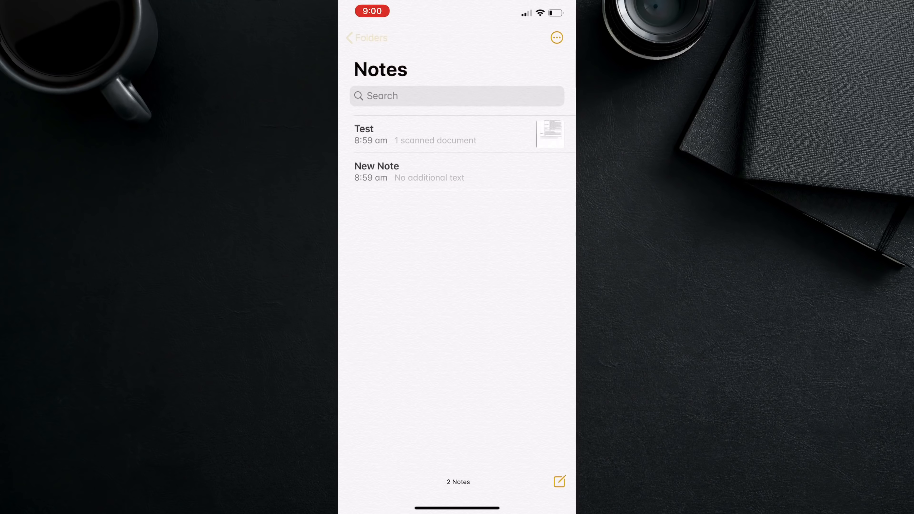
Step: Go back from the scanned card and reopen the Tips for Starting a YouTube Channel note
{"action": "left_click", "coordinate": [366, 38]}
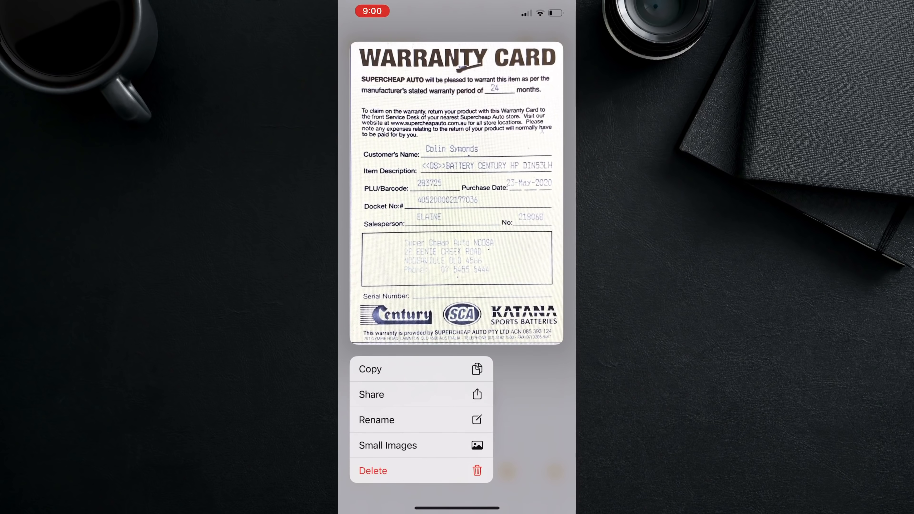
{"action": "left_click", "coordinate": [477, 446]}
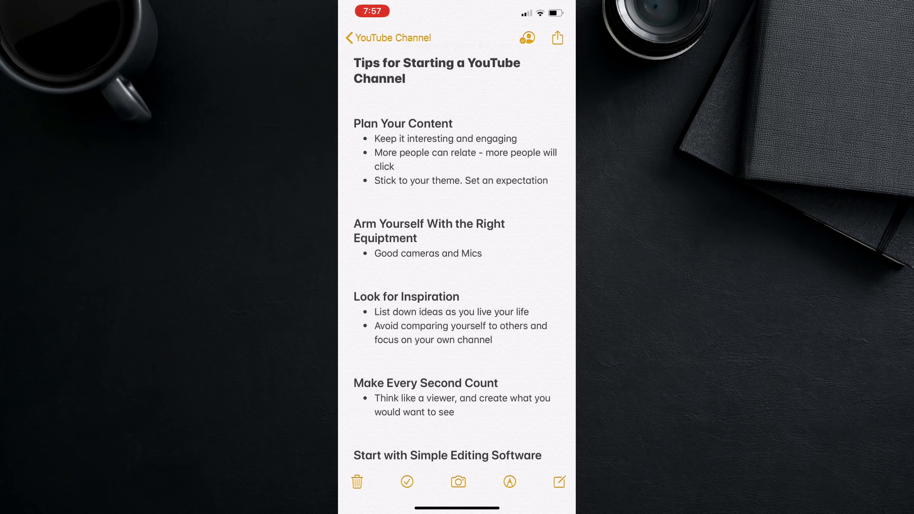
Step: In iCloud Notes on the web, view Todays Scanned Docs, Stuff To Do and Shopping List in turn
{"action": "left_click", "coordinate": [556, 37]}
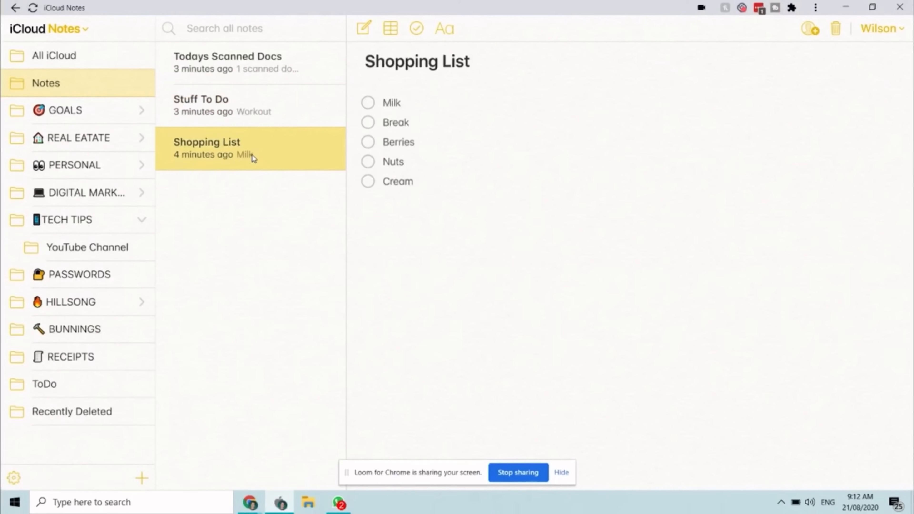
{"action": "left_click", "coordinate": [245, 62]}
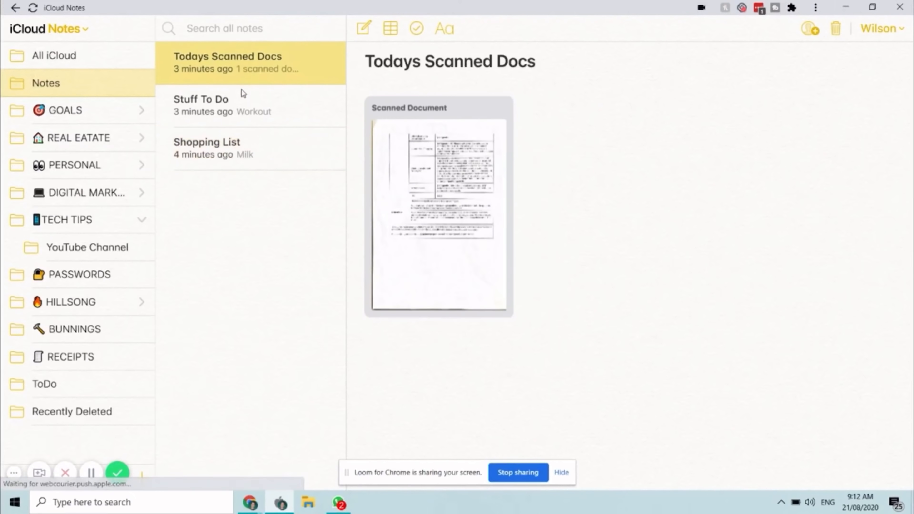
{"action": "left_click", "coordinate": [201, 105]}
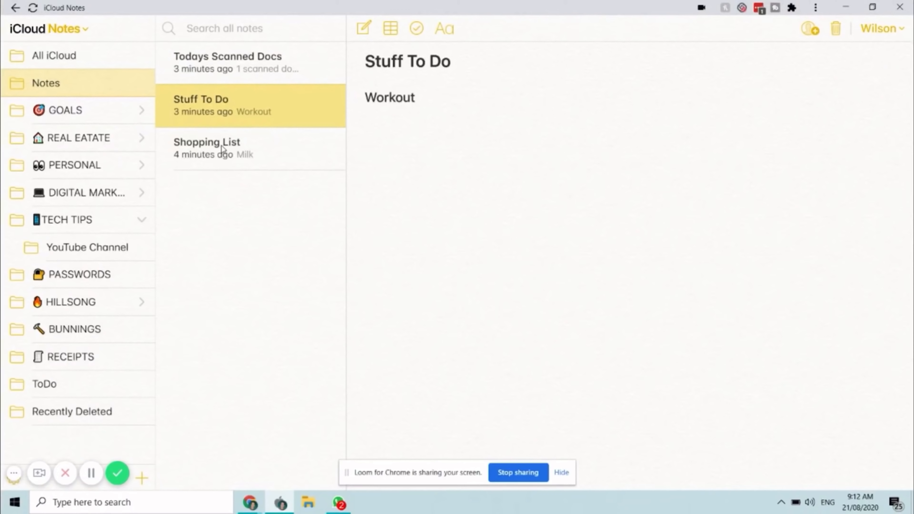
{"action": "left_click", "coordinate": [207, 148]}
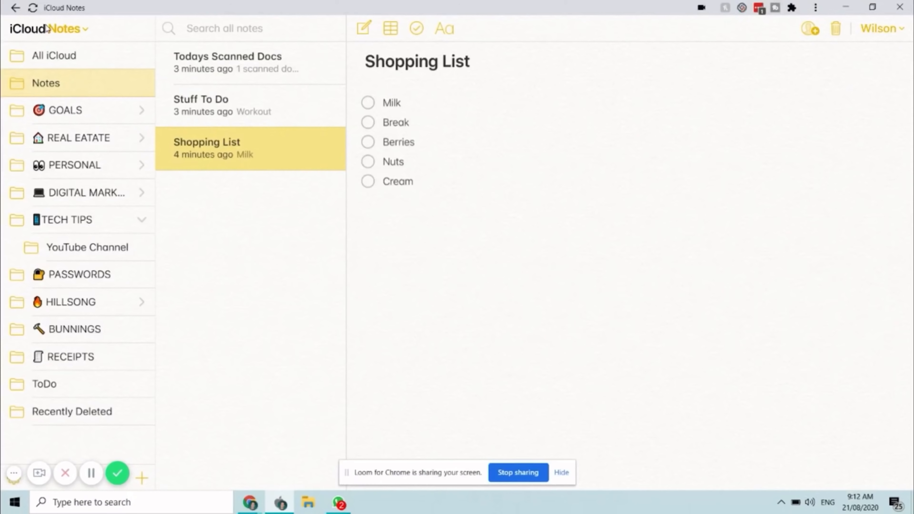
{"action": "mouse_move", "coordinate": [215, 186]}
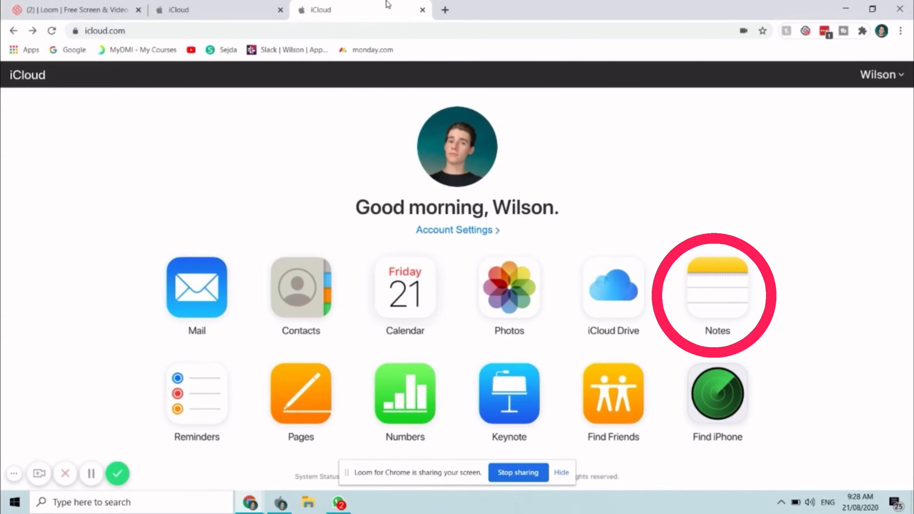
Step: Reopen Notes from the iCloud home page to the shared YouTube channel tips note
{"action": "left_click", "coordinate": [717, 288]}
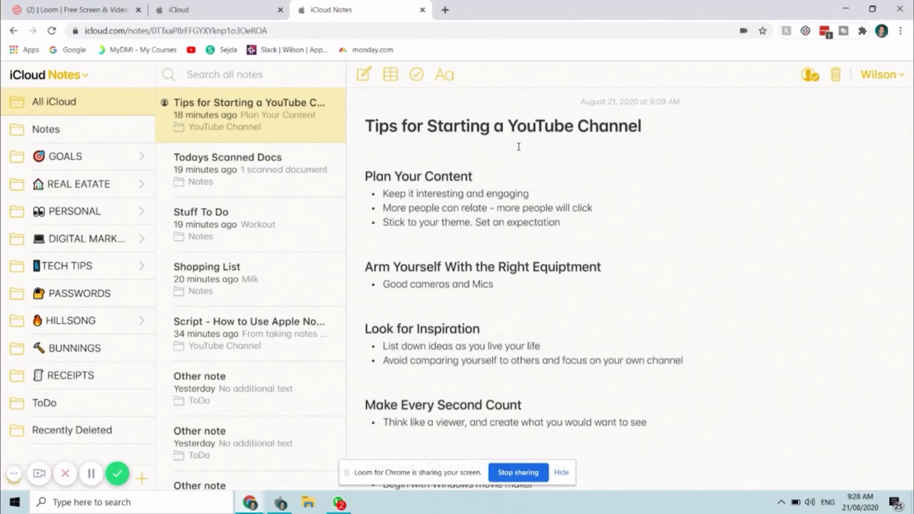
{"action": "mouse_move", "coordinate": [486, 258]}
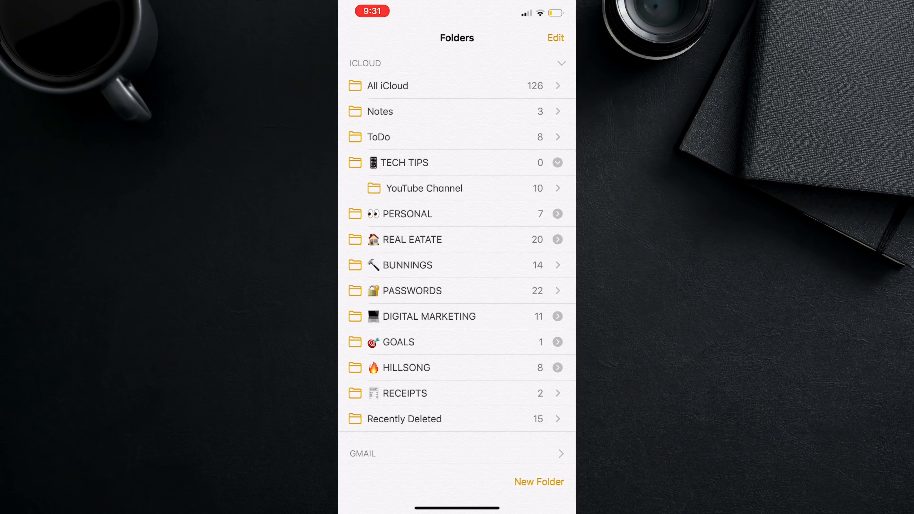
Step: Browse the YouTube Channel folder's notes in gallery view, then go back to the iCloud folders list
{"action": "left_click", "coordinate": [424, 188]}
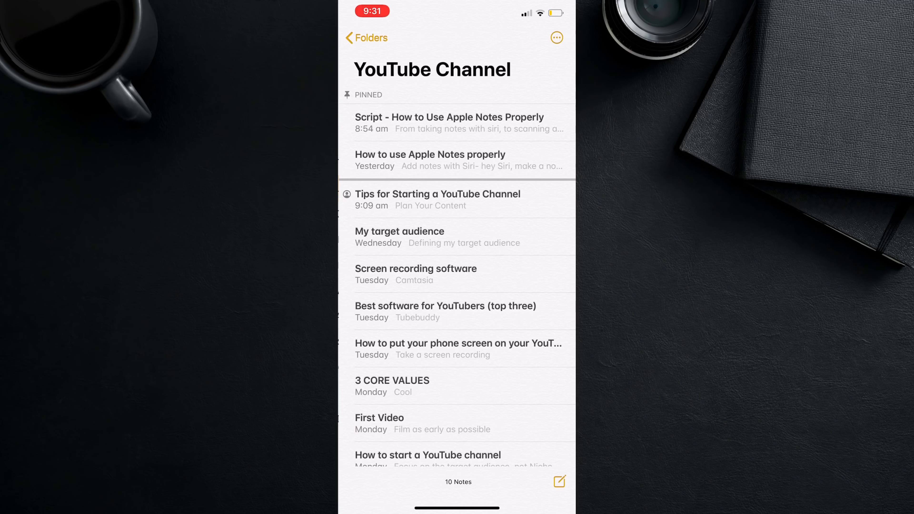
{"action": "left_click", "coordinate": [359, 125]}
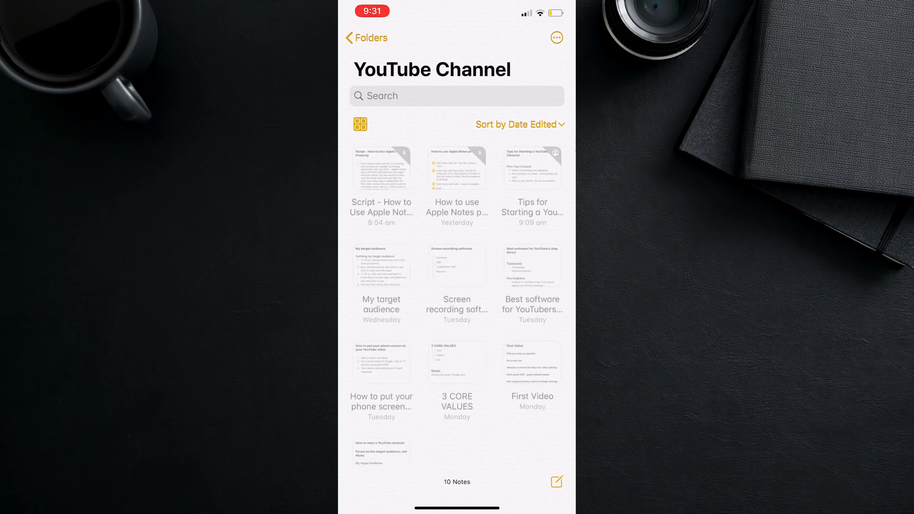
{"action": "left_click", "coordinate": [366, 38]}
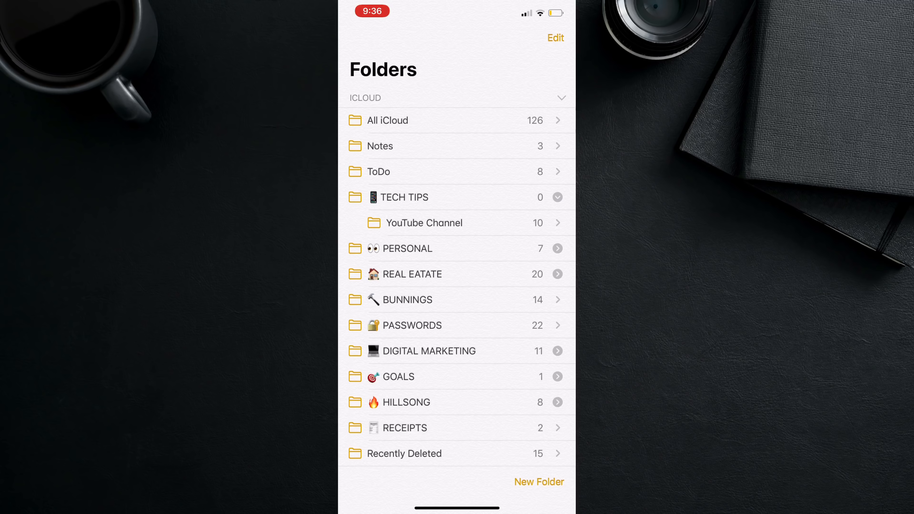
Step: Start a search from All iCloud notes showing suggested categories and pinned notes
{"action": "left_click", "coordinate": [388, 120]}
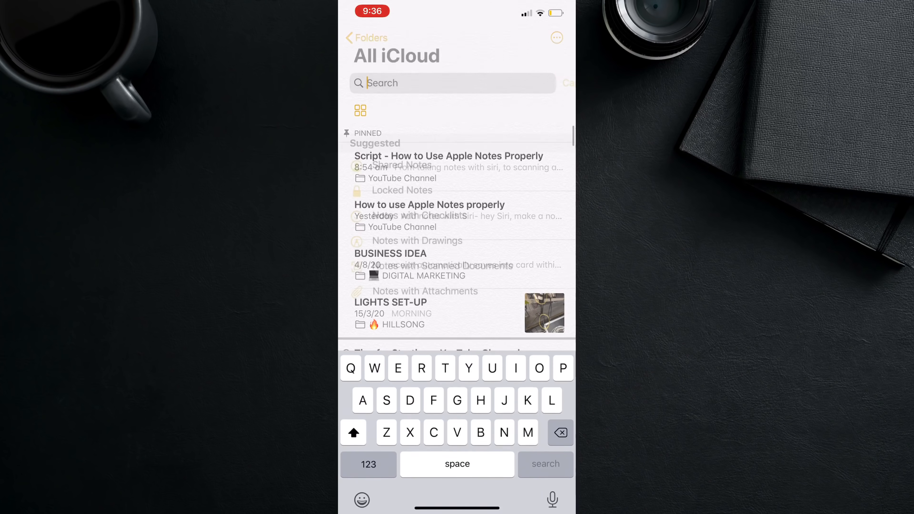
{"action": "left_click", "coordinate": [452, 83]}
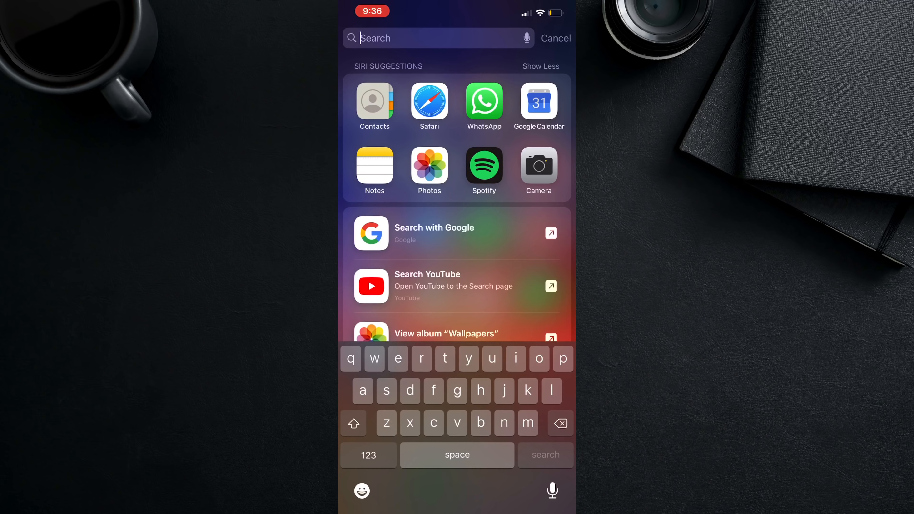
Step: Cancel the system-wide search and return to the Home Screen with Notes in the dock
{"action": "left_click", "coordinate": [554, 38]}
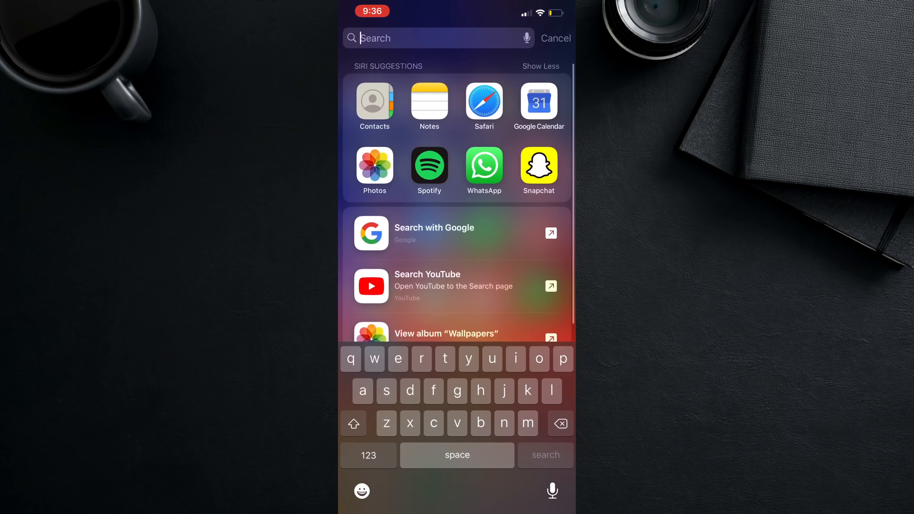
{"action": "left_click", "coordinate": [430, 107]}
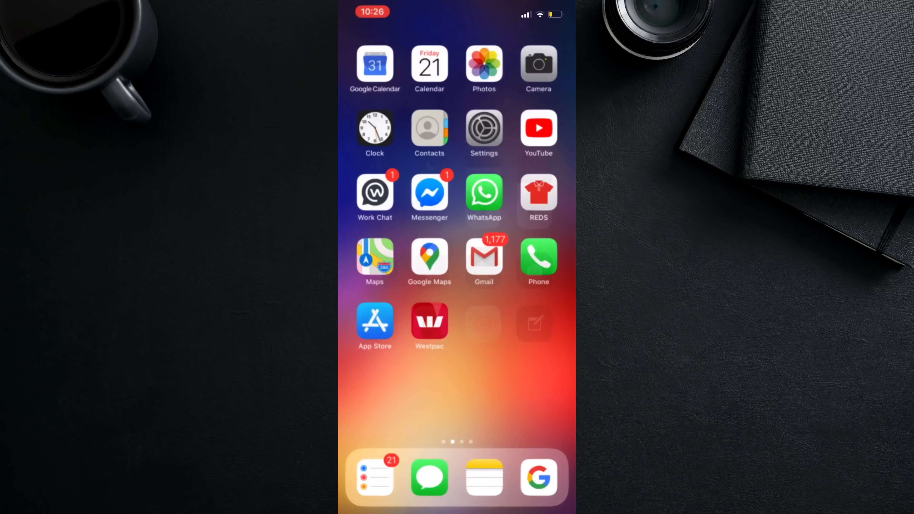
Step: Switch to Dark appearance, view the Notes folders and Stuff To Do note, then revert to Light
{"action": "left_click", "coordinate": [484, 128]}
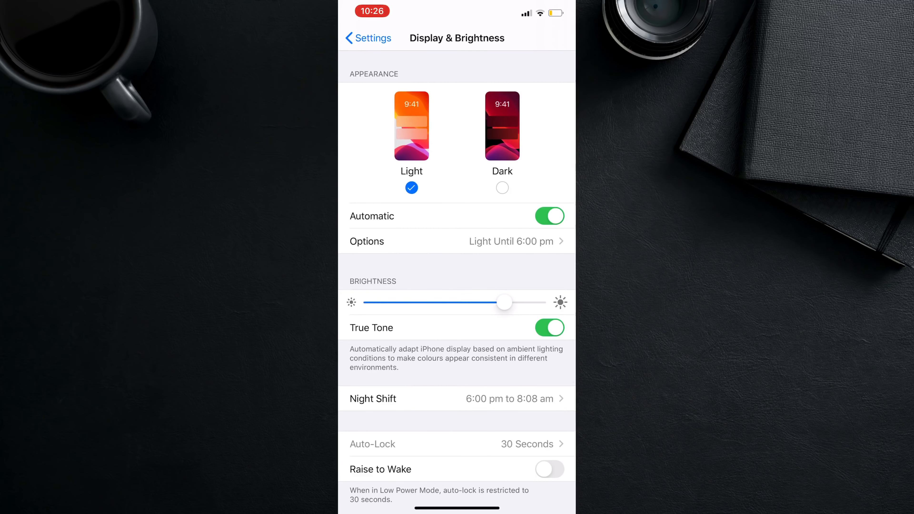
{"action": "left_click", "coordinate": [501, 126]}
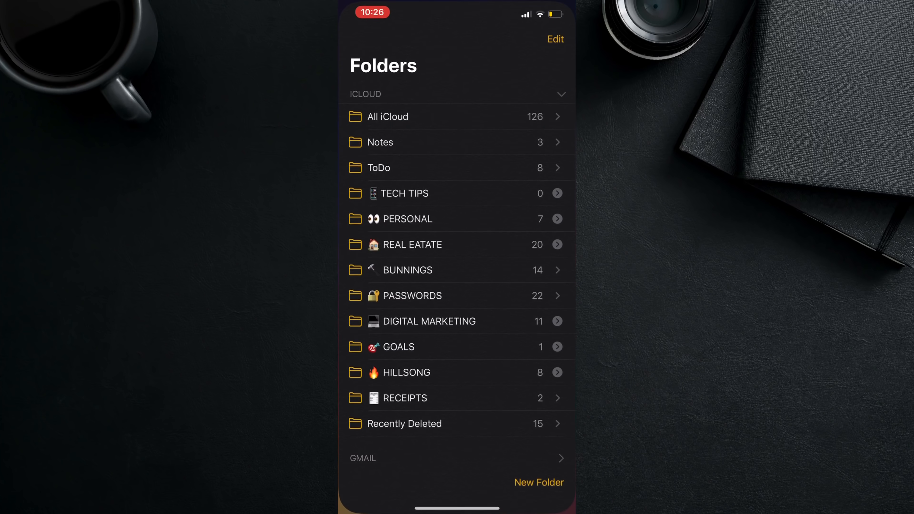
{"action": "left_click", "coordinate": [380, 142]}
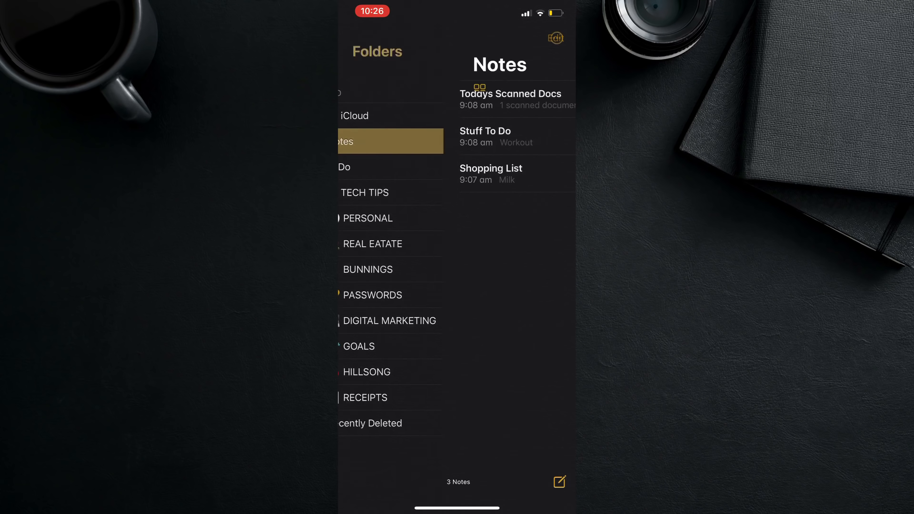
{"action": "left_click", "coordinate": [485, 135]}
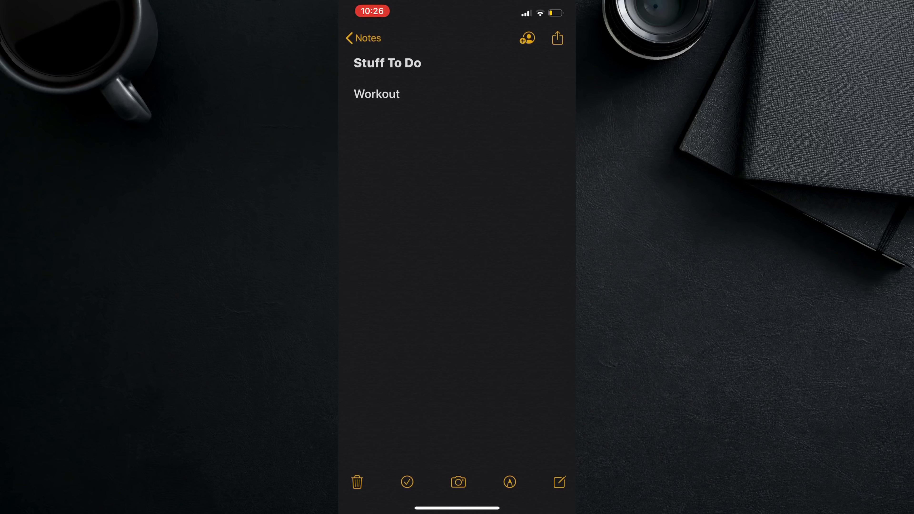
{"action": "left_click", "coordinate": [362, 38]}
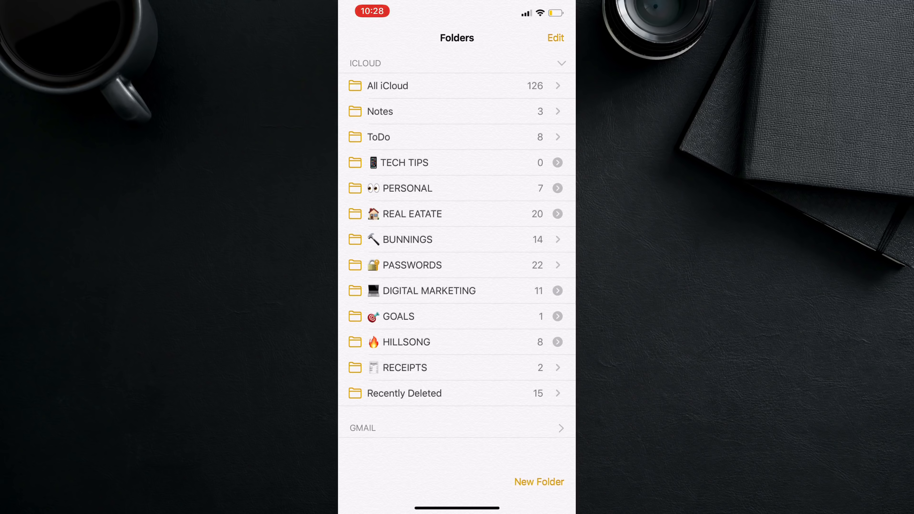
Step: Show the Shopping List checklist (Milk, Break, Berries, Nuts, Cream) full-width in landscape
{"action": "scroll", "scroll_direction": "down", "scroll_amount": 3}
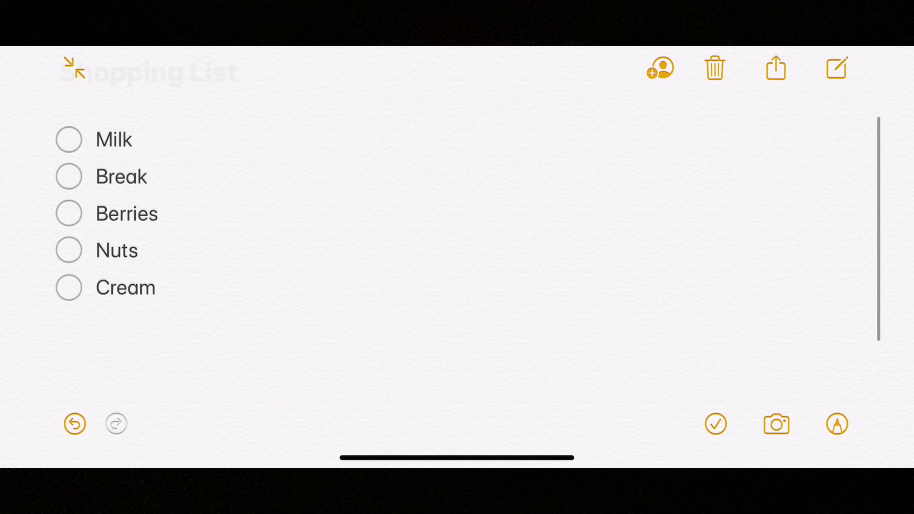
{"action": "left_click", "coordinate": [74, 68]}
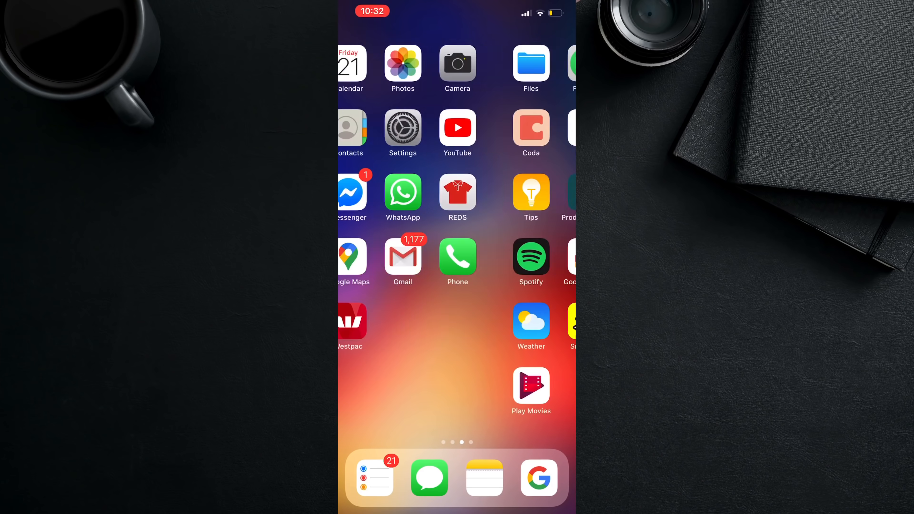
Step: Share the iPhone 6 force-reboot article to a new note with the comment 'Read' and save it
{"action": "left_click", "coordinate": [538, 478]}
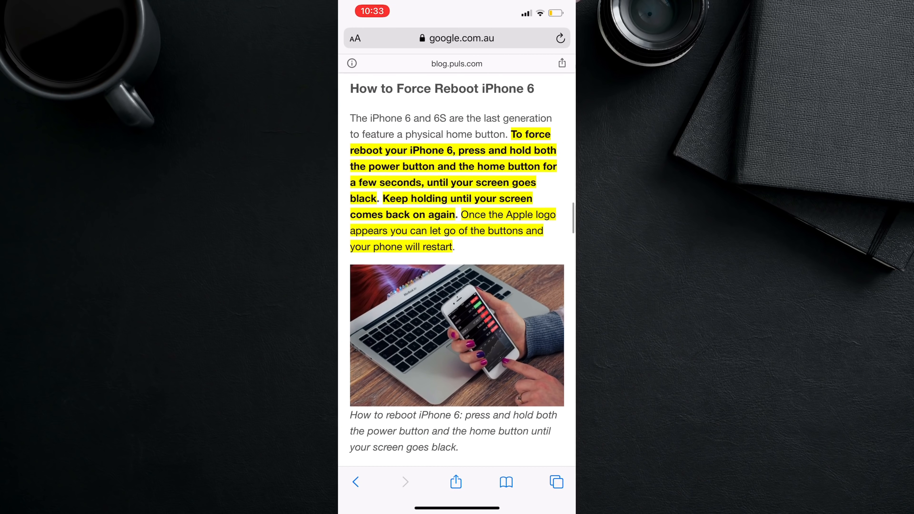
{"action": "left_click", "coordinate": [455, 483]}
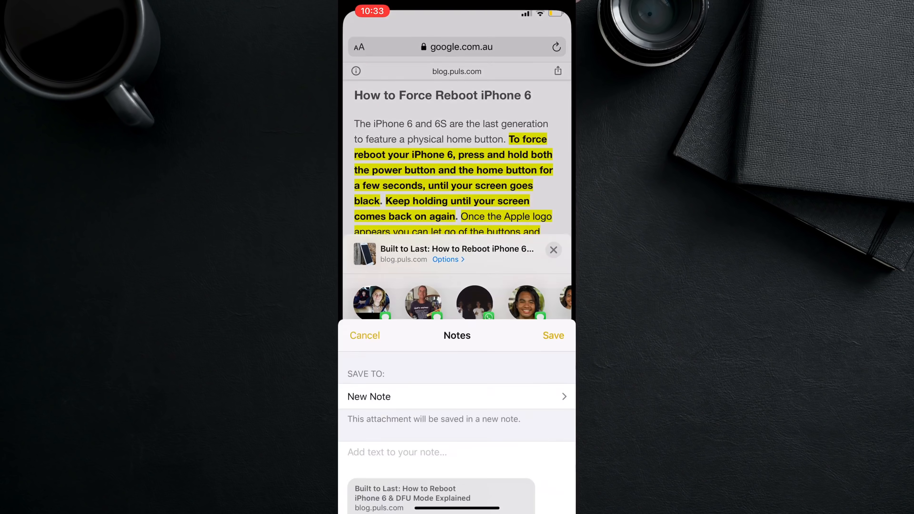
{"action": "left_click", "coordinate": [397, 452]}
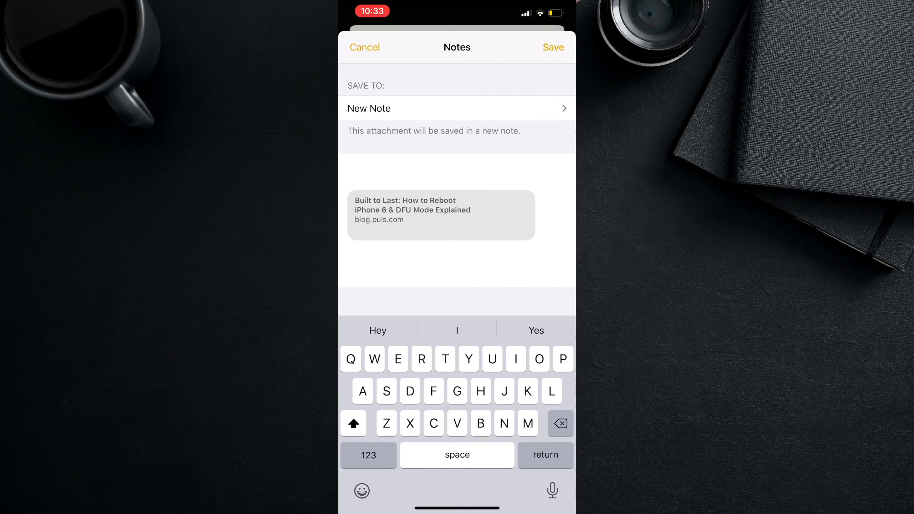
{"action": "type", "text": "Read"}
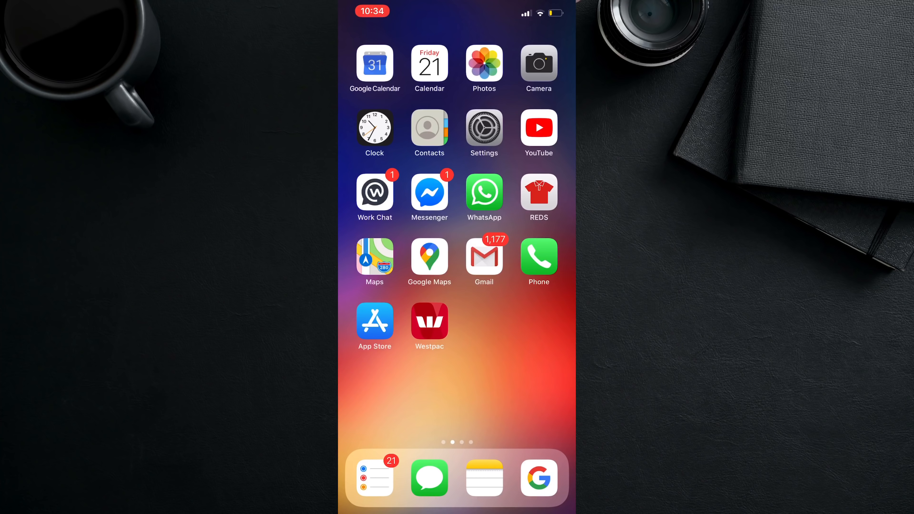
Step: Add Notes to the Control Centre controls and bring up its quick note actions
{"action": "left_click", "coordinate": [484, 127]}
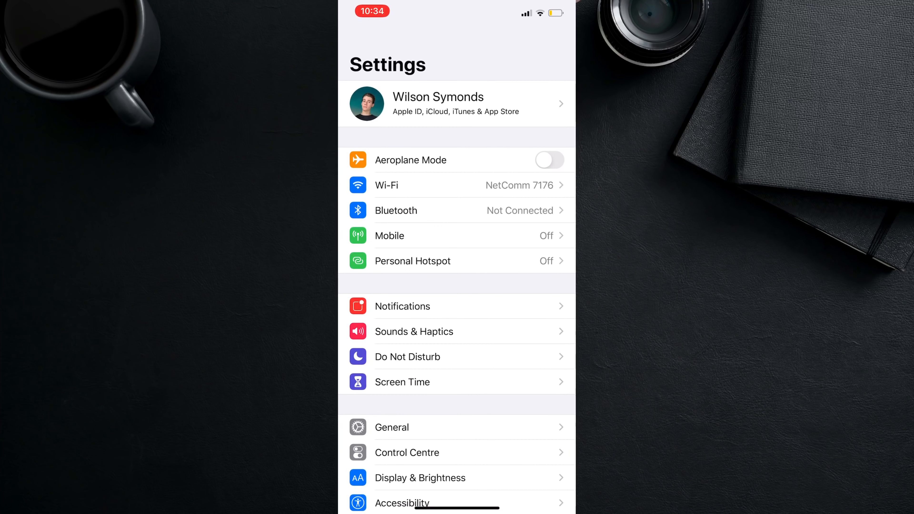
{"action": "left_click", "coordinate": [407, 452]}
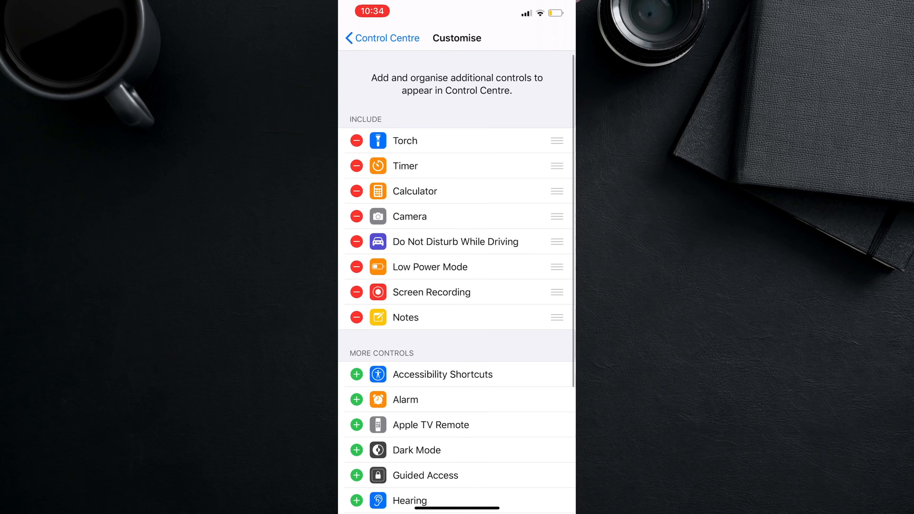
{"action": "scroll", "scroll_direction": "up", "scroll_amount": 3}
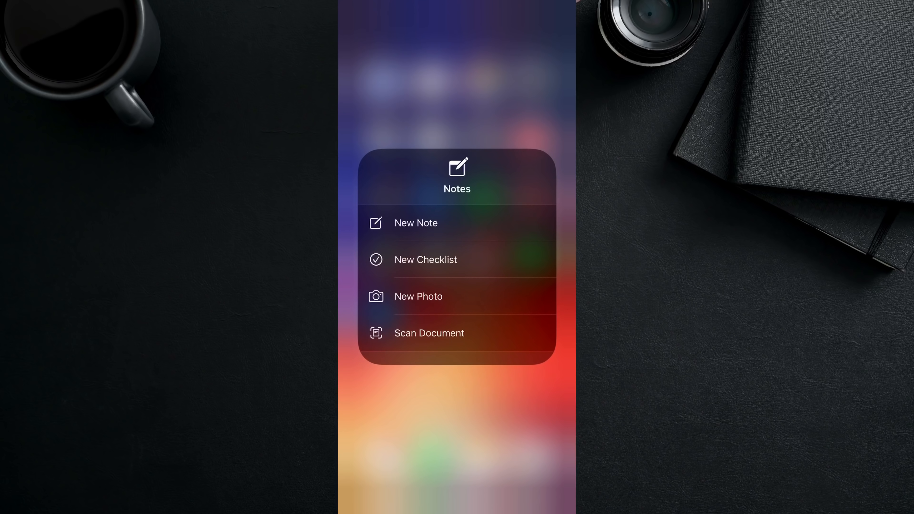
Step: Choose Scan Document and capture the printed page on the desk as one scanned page
{"action": "left_click", "coordinate": [429, 333]}
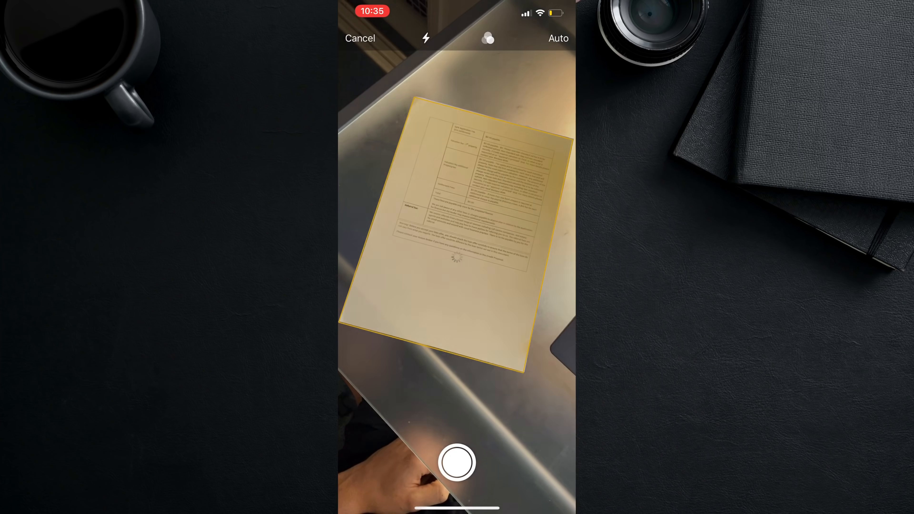
{"action": "left_click", "coordinate": [457, 462]}
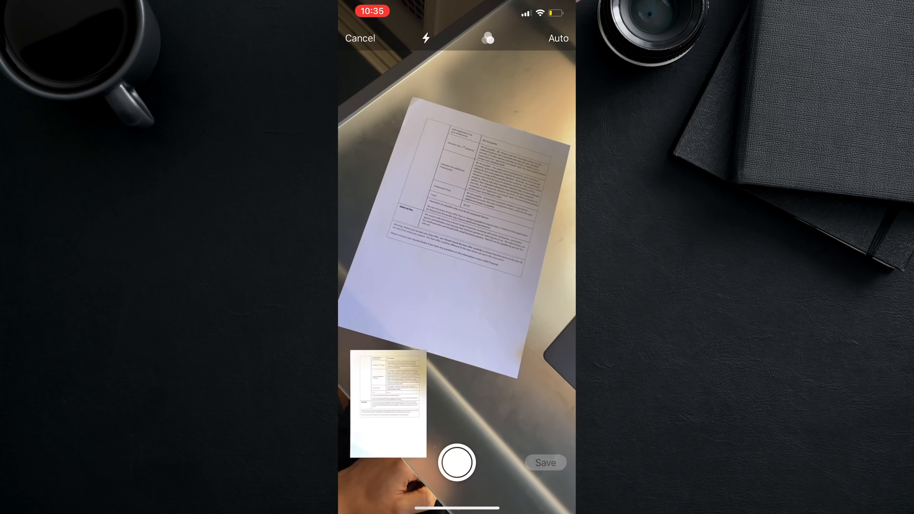